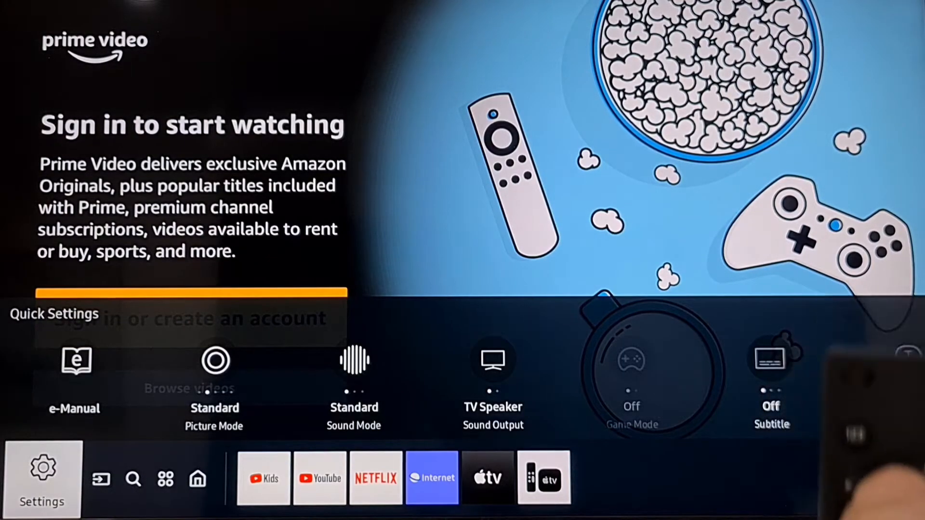
Step: Bring up the full Settings menu at the General category over Prime Video
{"action": "left_click", "coordinate": [41, 466]}
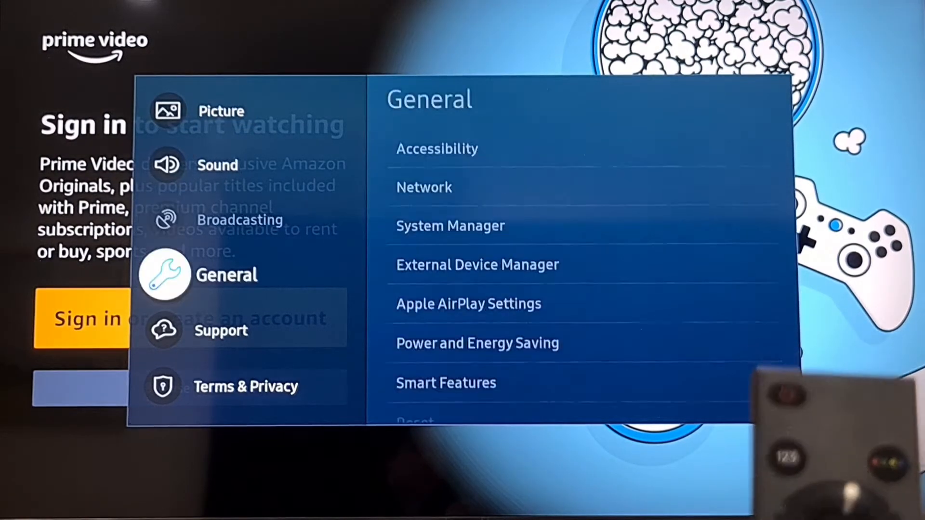
Step: Enter the General submenu so Accessibility is highlighted with its description shown
{"action": "left_click", "coordinate": [437, 149]}
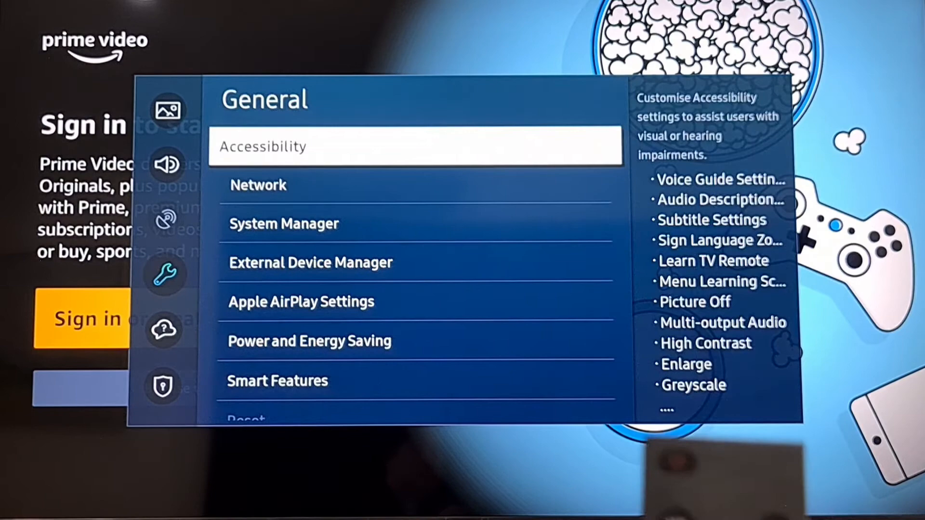